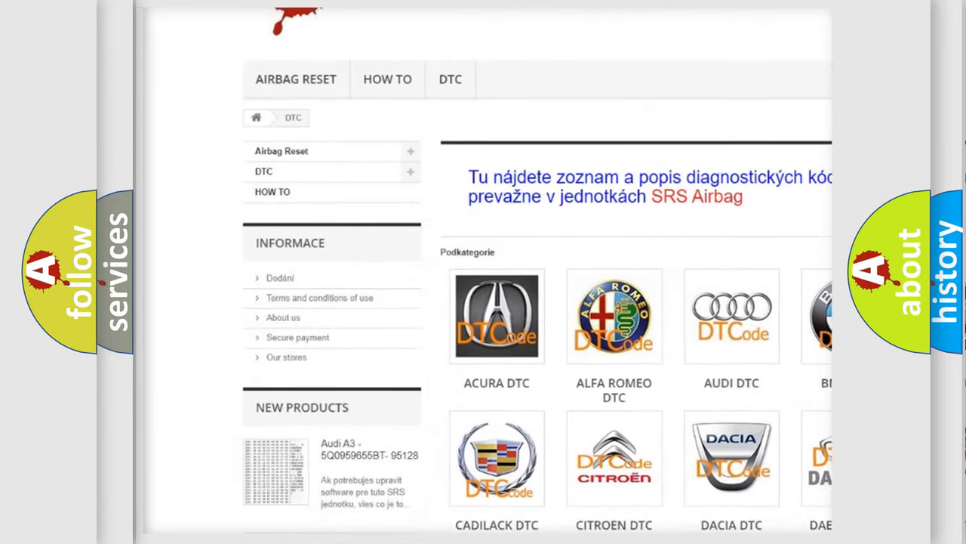
{"action": "scroll", "scroll_direction": "down", "scroll_amount": 3}
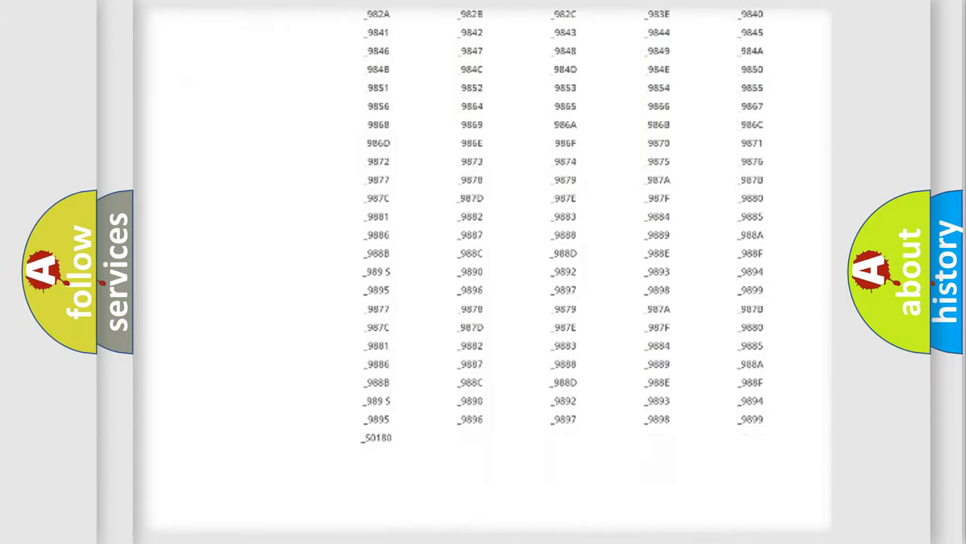
{"action": "scroll", "scroll_direction": "down", "scroll_amount": 3}
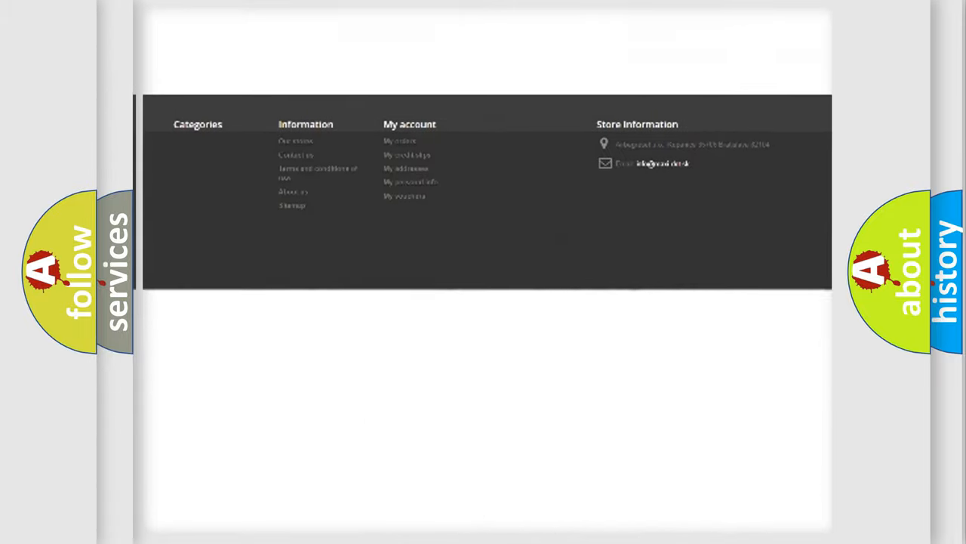